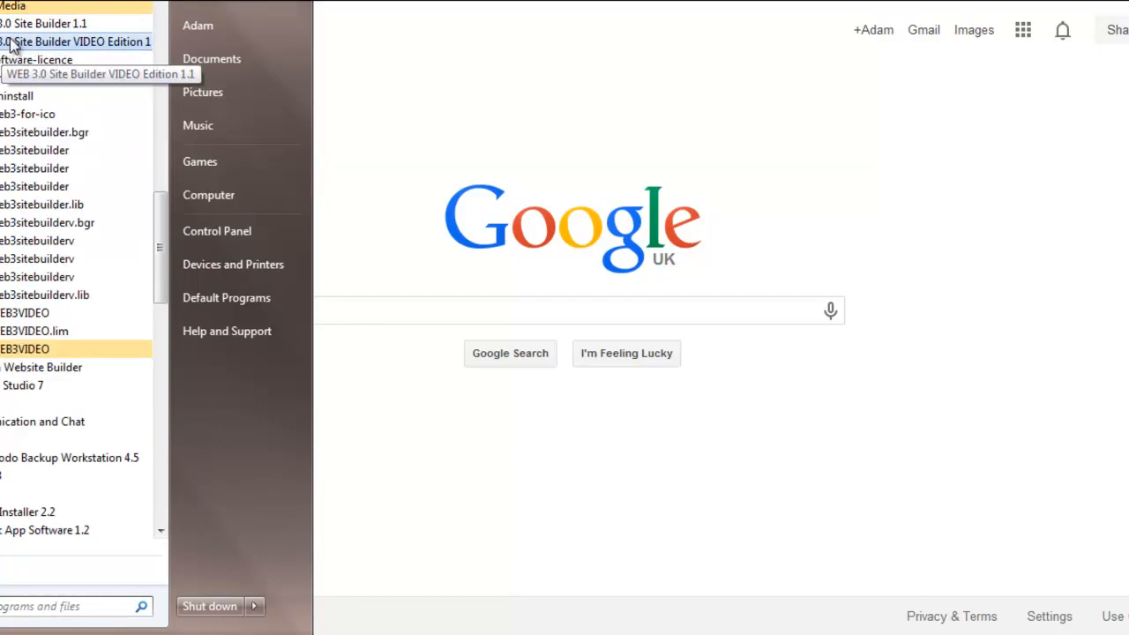
mouse_move(14, 349)
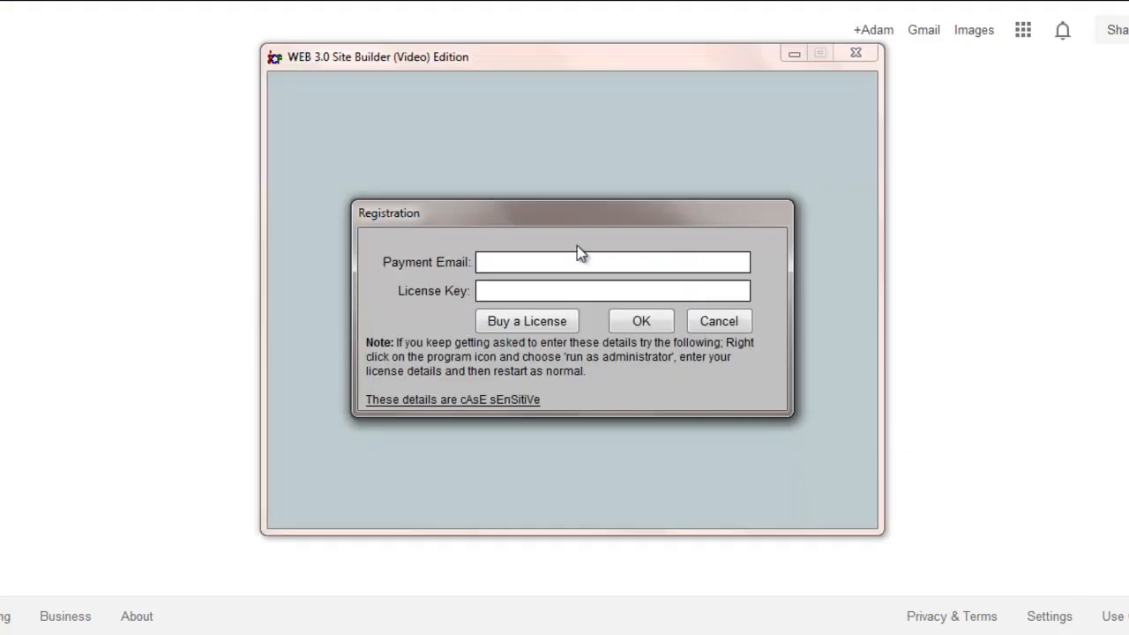
Enter the payment email and license key into the registration form
click(568, 261)
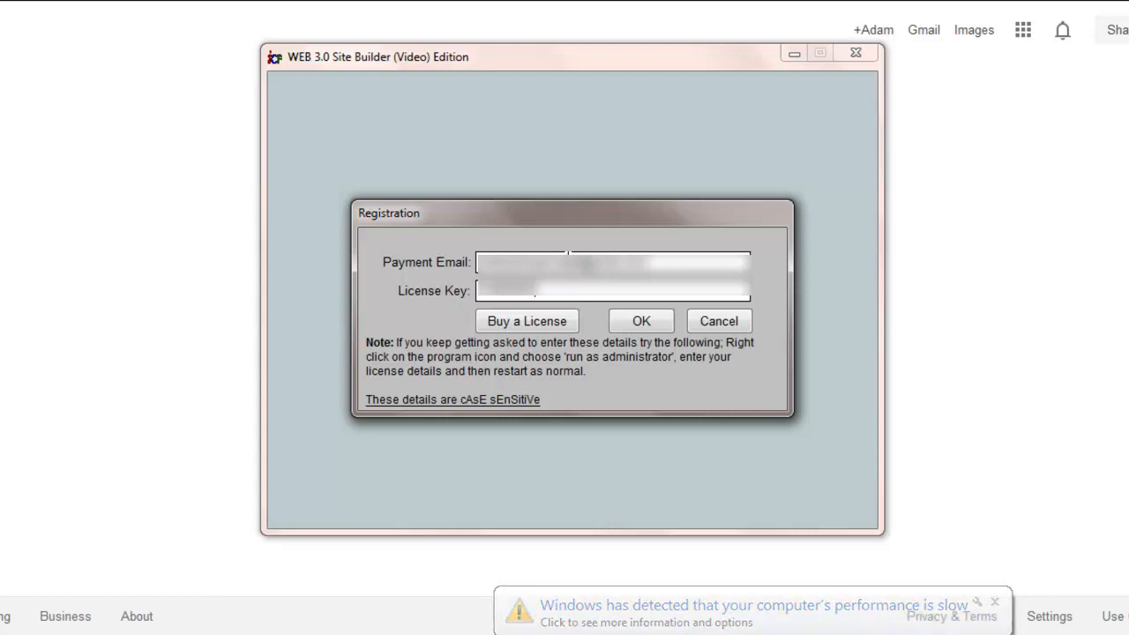
Confirm the registration and dismiss the Windows slow-performance warning to reach the launcher menu
click(640, 321)
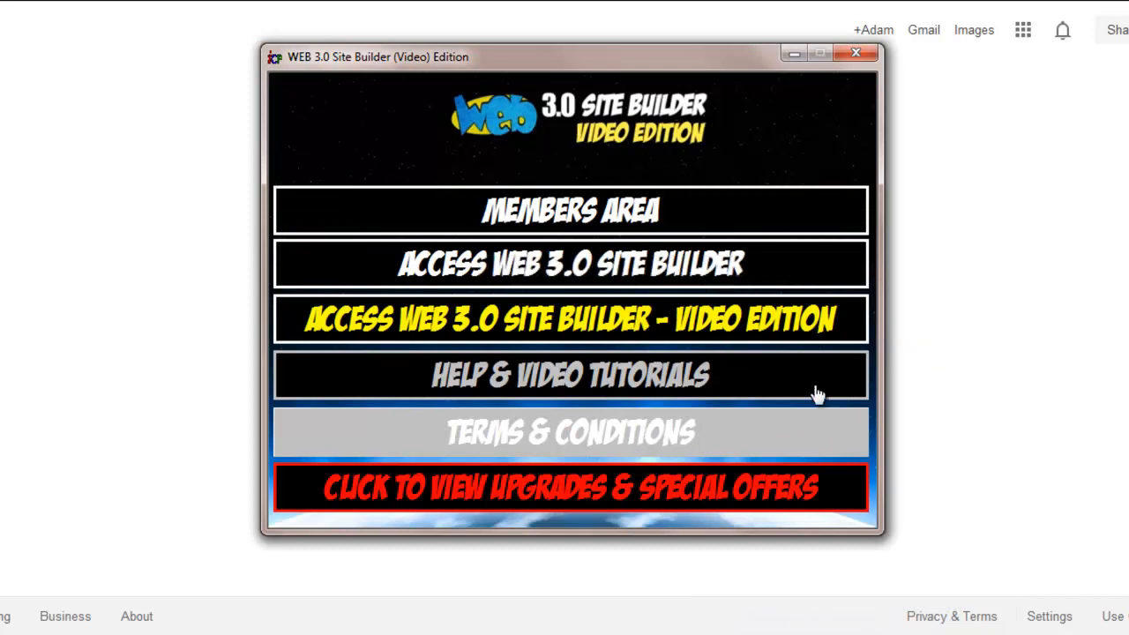
mouse_move(696, 443)
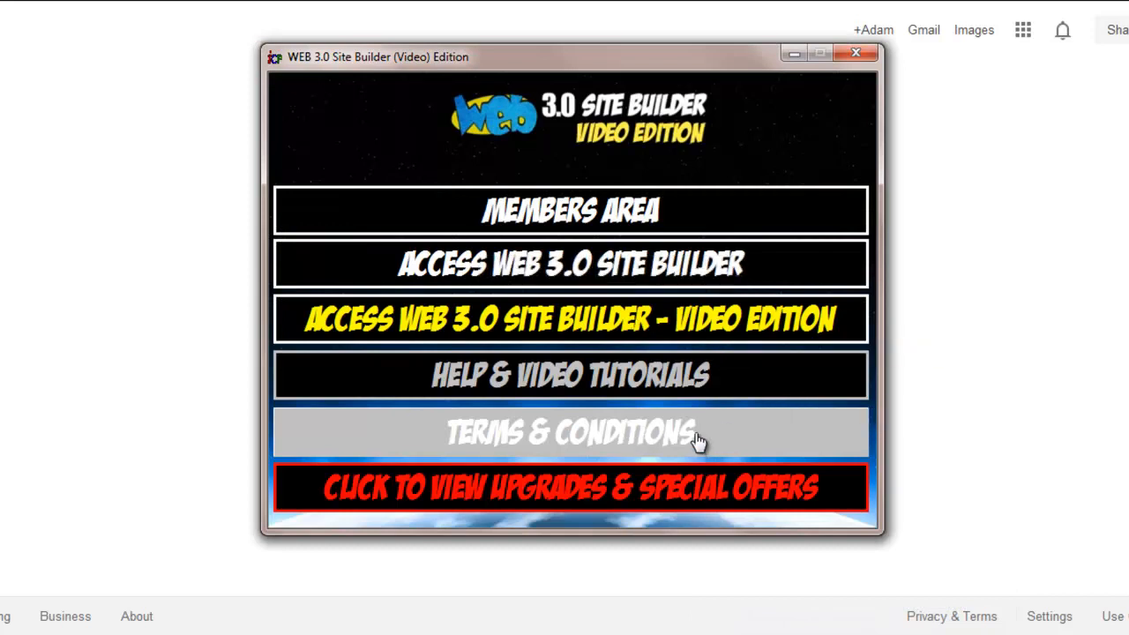
mouse_move(691, 438)
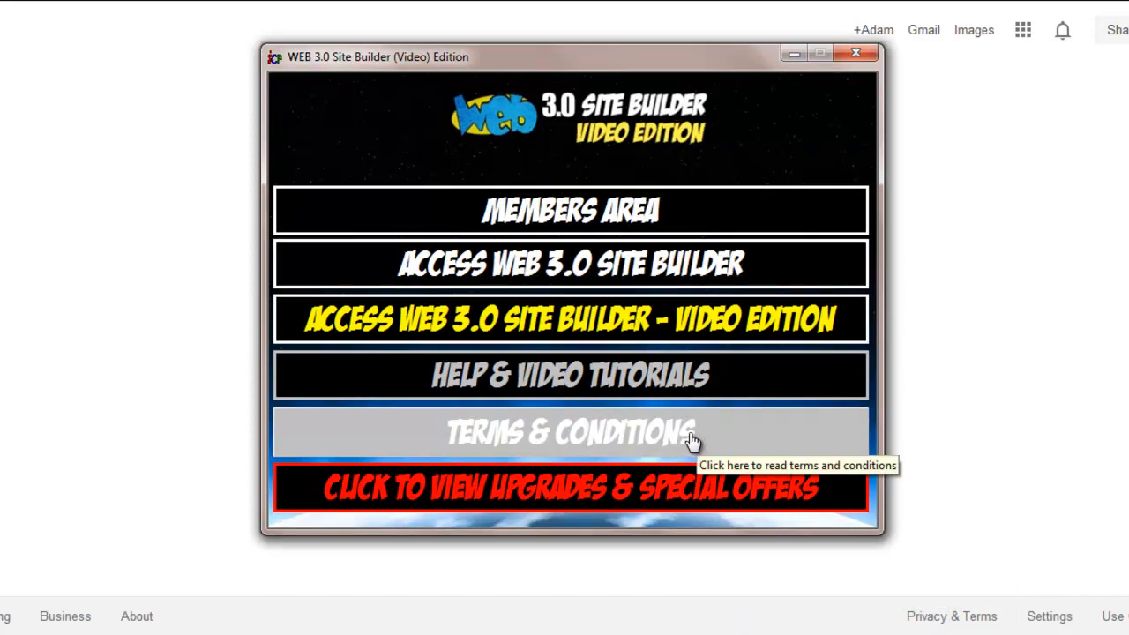
mouse_move(720, 272)
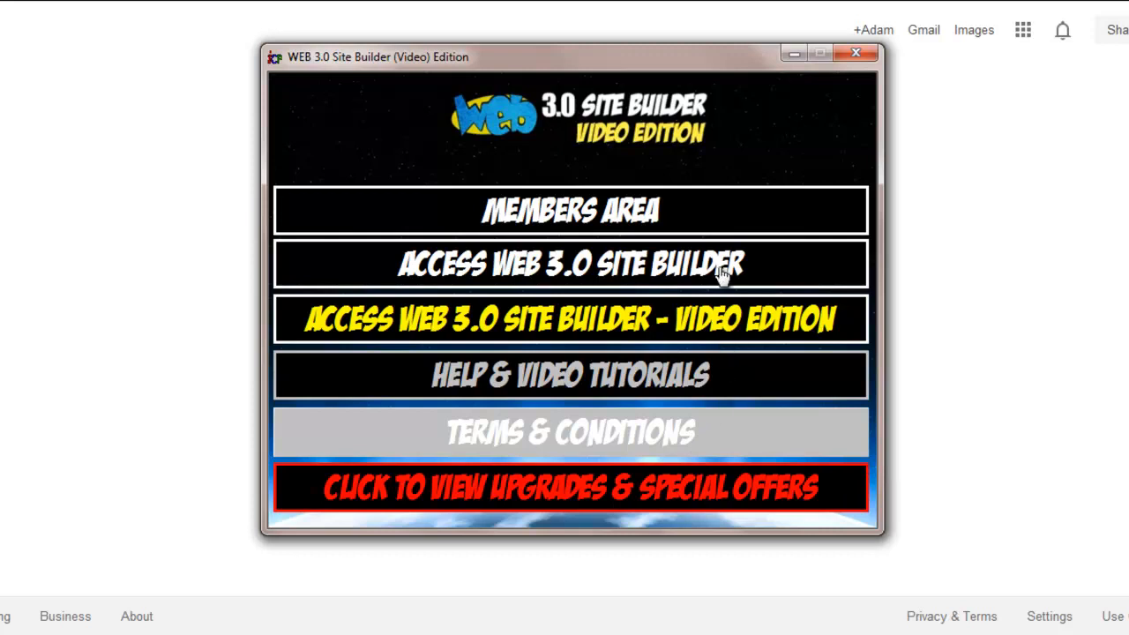
mouse_move(719, 275)
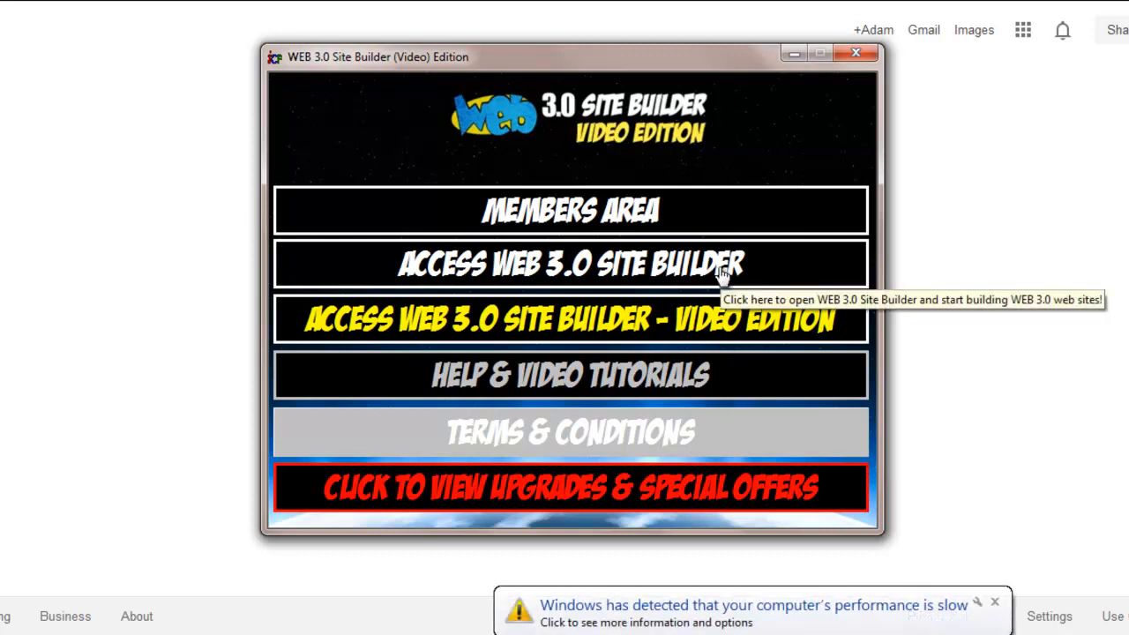
mouse_move(992, 603)
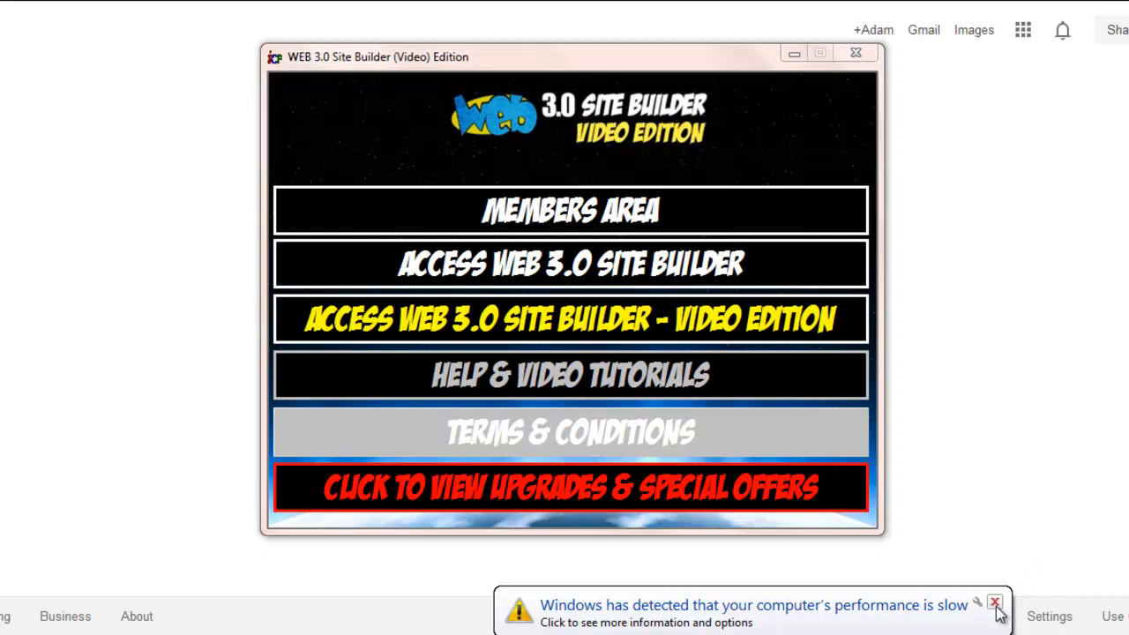
click(993, 600)
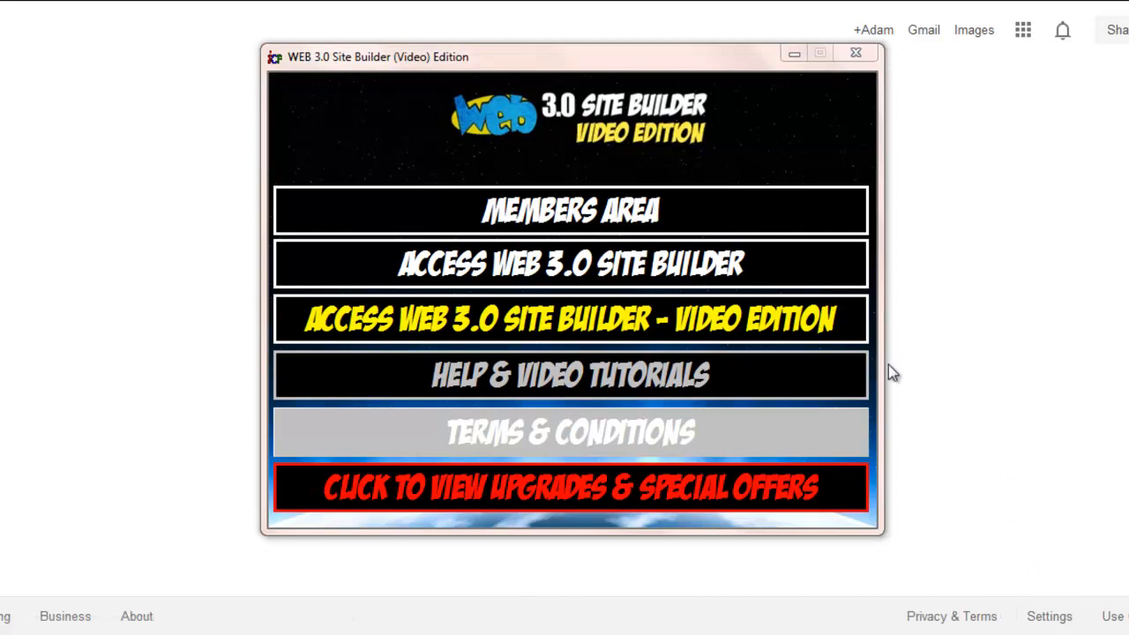
mouse_move(783, 332)
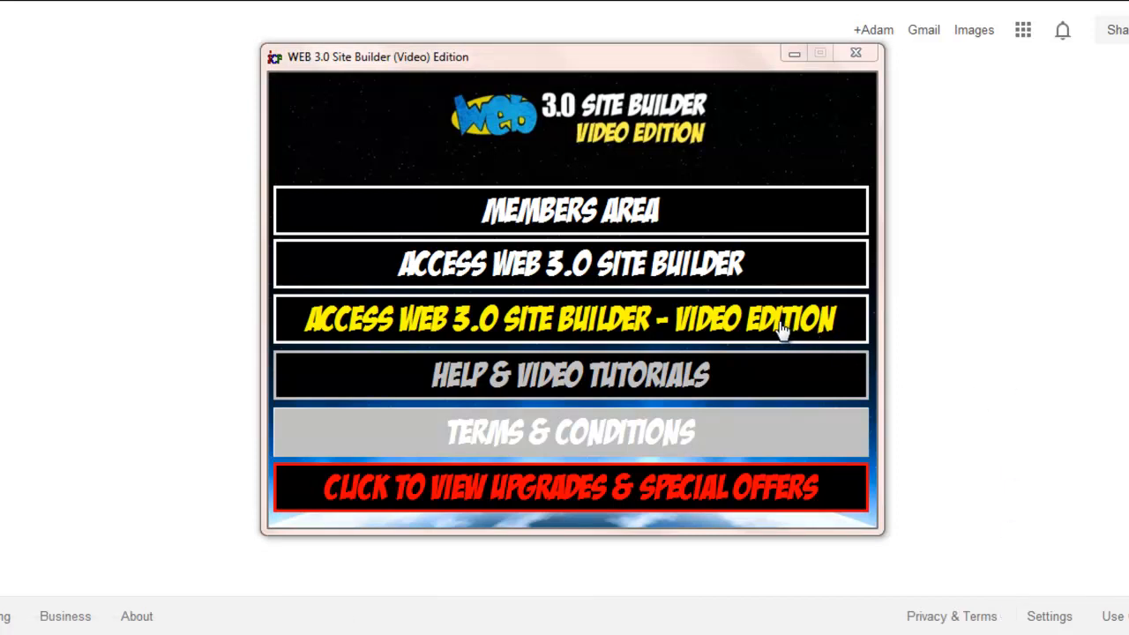